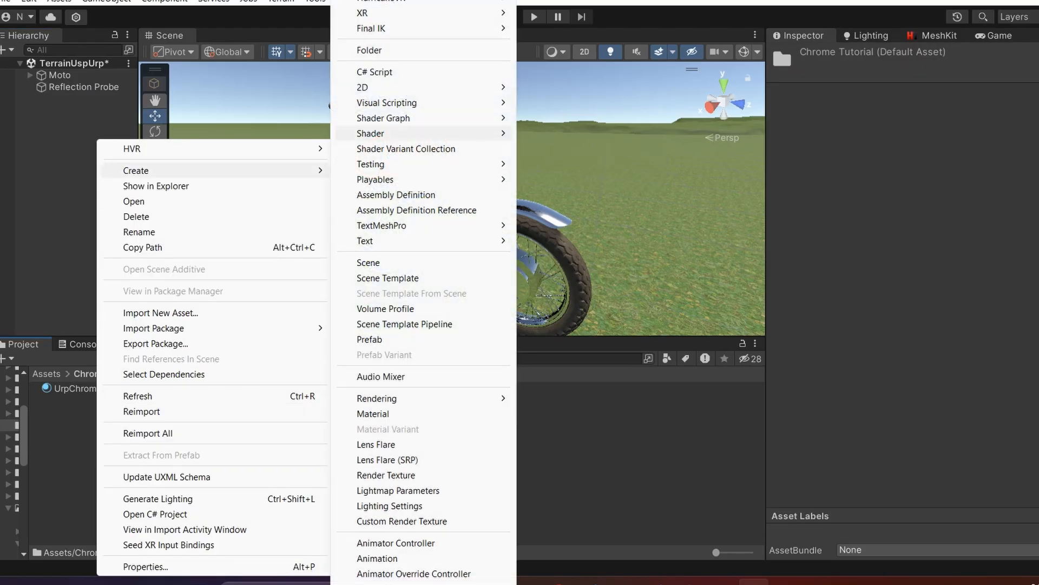
- Create a Shader Graph asset named CustomAA in the ChromeTutorial folder
{"action": "left_click", "coordinate": [384, 118]}
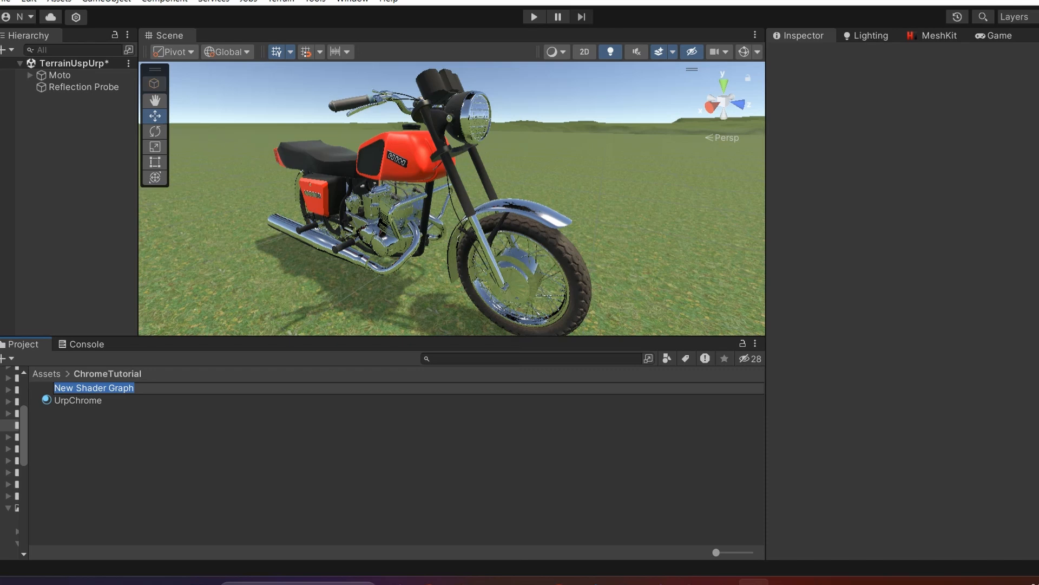
{"action": "type", "text": "CustomAA"}
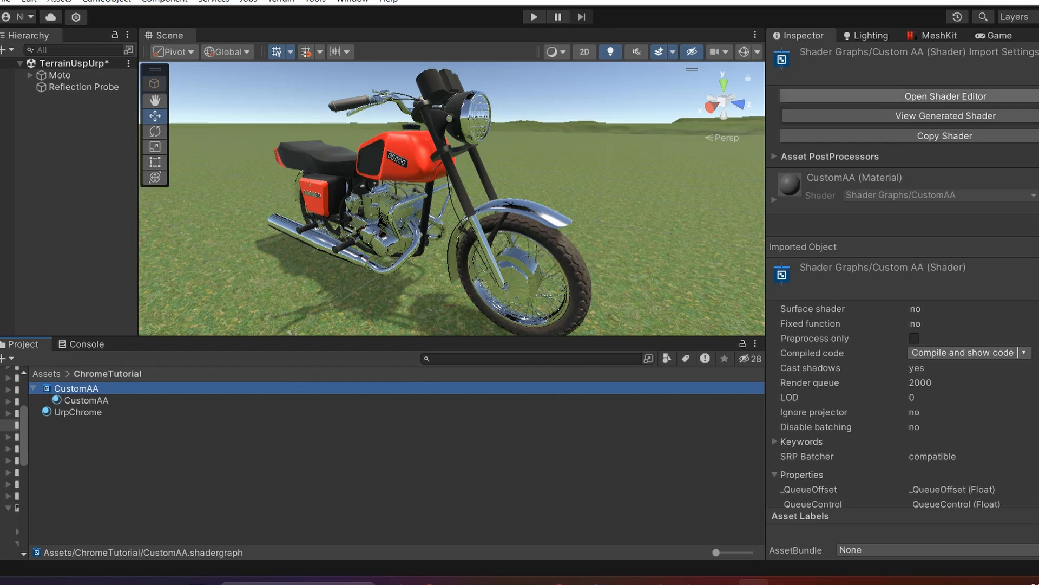
- Add Minimum and One Minus nodes in CustomAA, chaining Power → One Minus → Minimum into Smoothness
{"action": "double_click", "coordinate": [75, 387]}
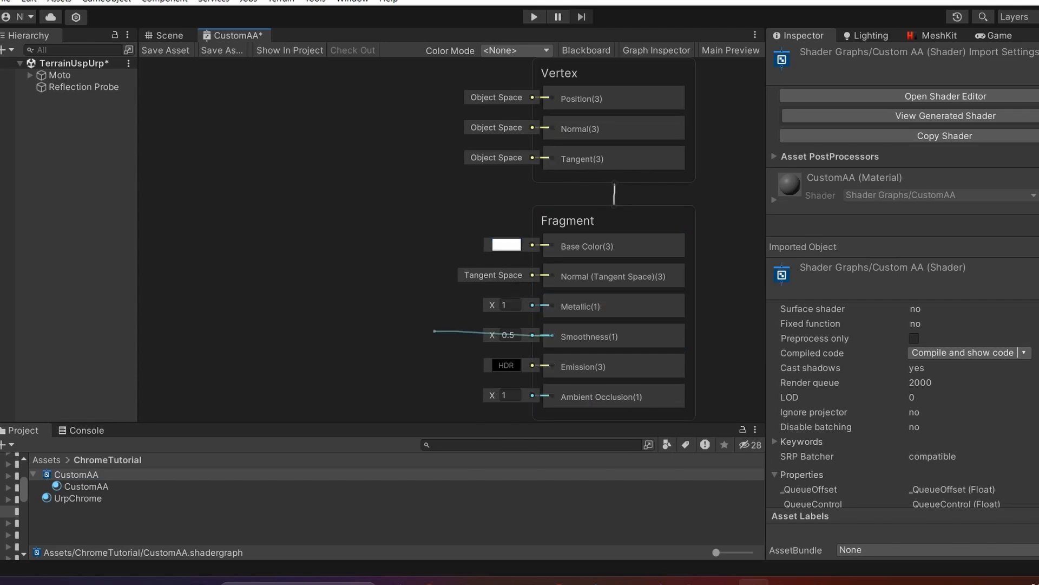
{"action": "type", "text": "Min"}
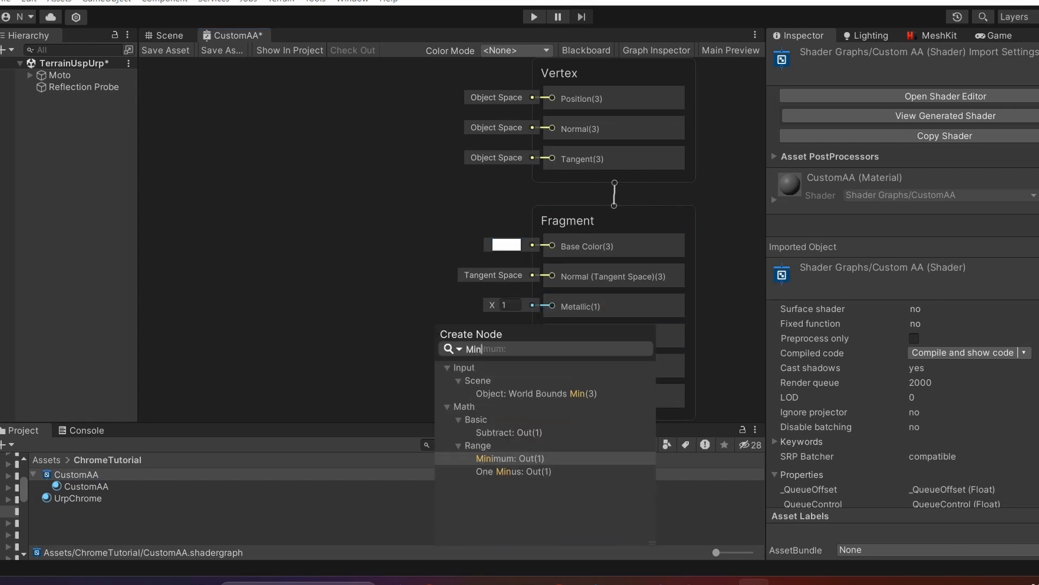
{"action": "left_click", "coordinate": [509, 458]}
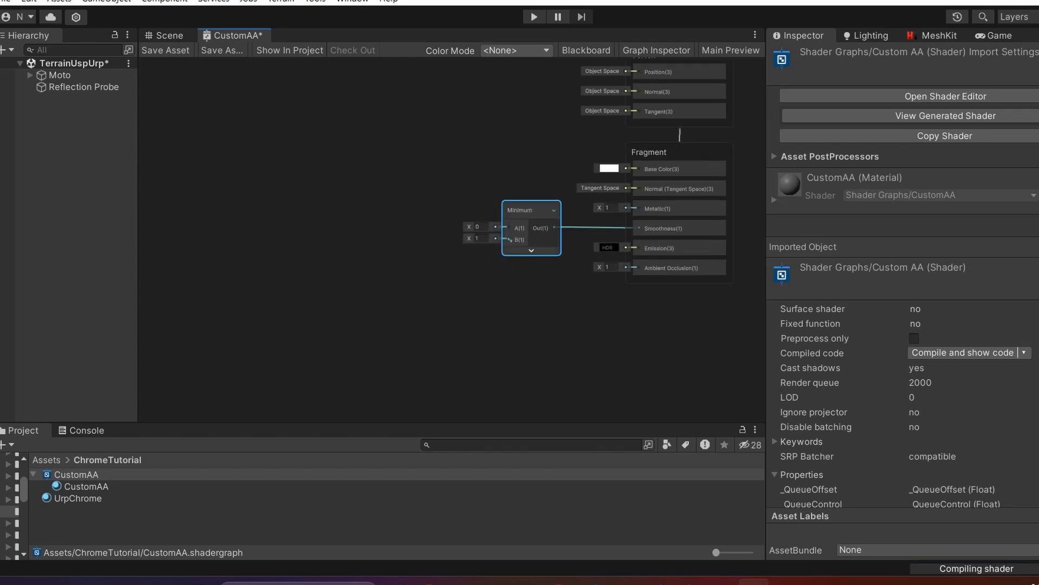
{"action": "type", "text": "One"}
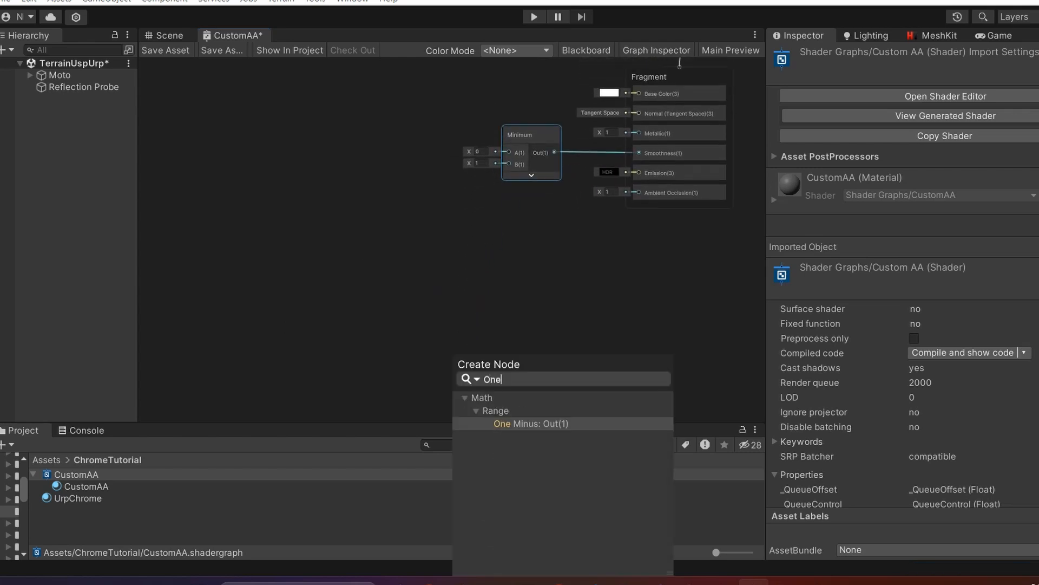
{"action": "left_click", "coordinate": [530, 423]}
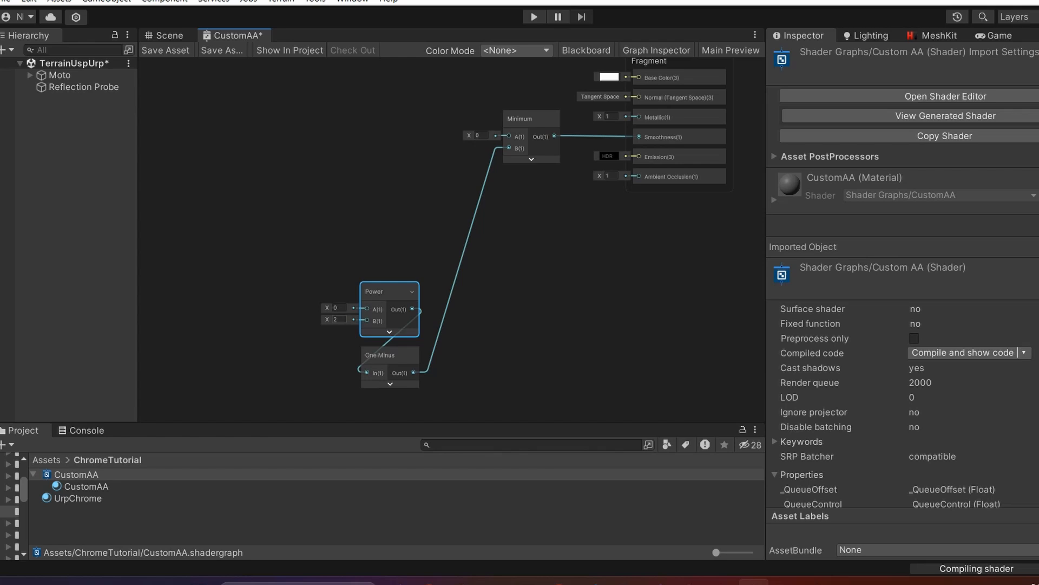
- Enter the Power exponent and add Saturate, Maximum and Dot Product nodes feeding Power A
{"action": "type", "text": "3.33"}
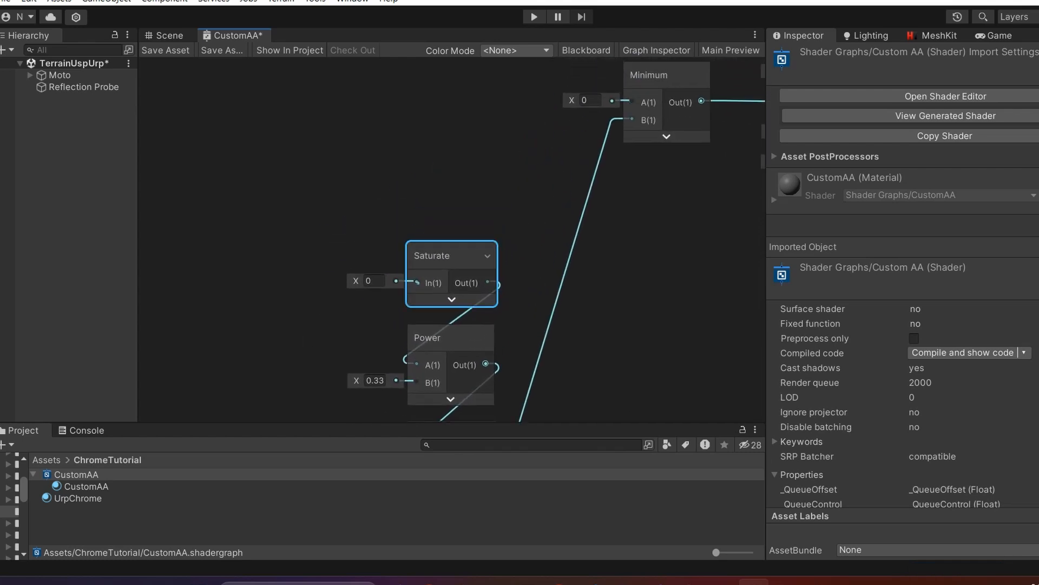
{"action": "type", "text": "Ma"}
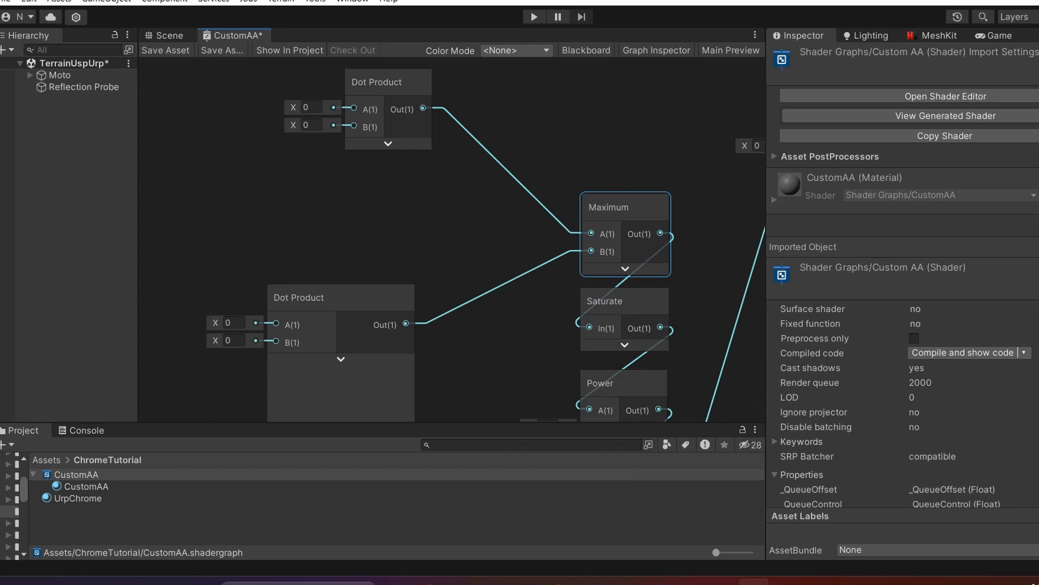
- Add DDX and DDY derivative nodes of a Normal Vector feeding the two Dot Products
{"action": "left_click_drag", "start_coordinate": [376, 81], "coordinate": [434, 144]}
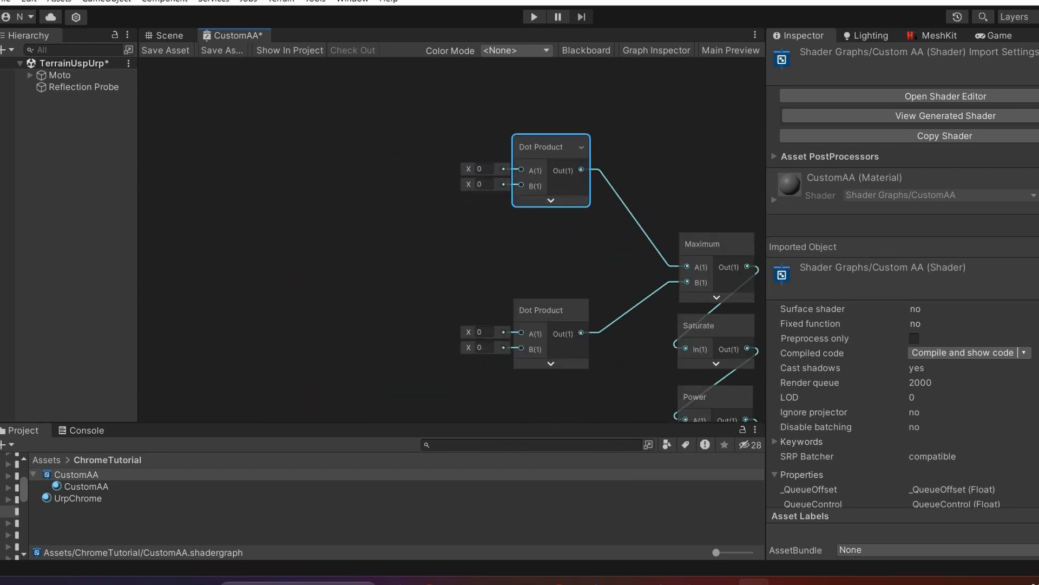
{"action": "type", "text": "DDX"}
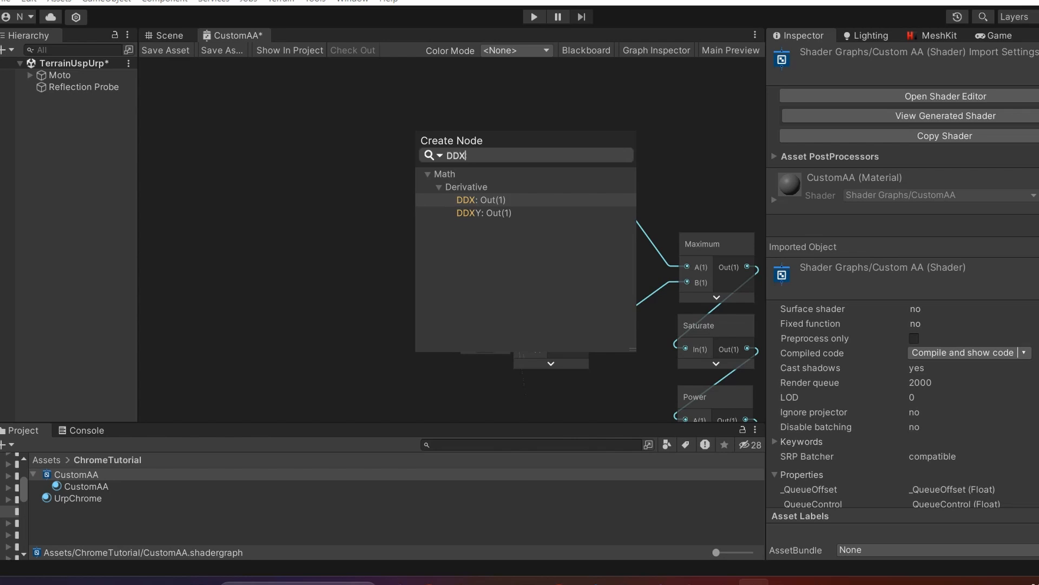
{"action": "left_click", "coordinate": [481, 199]}
{"action": "type", "text": "Di"}
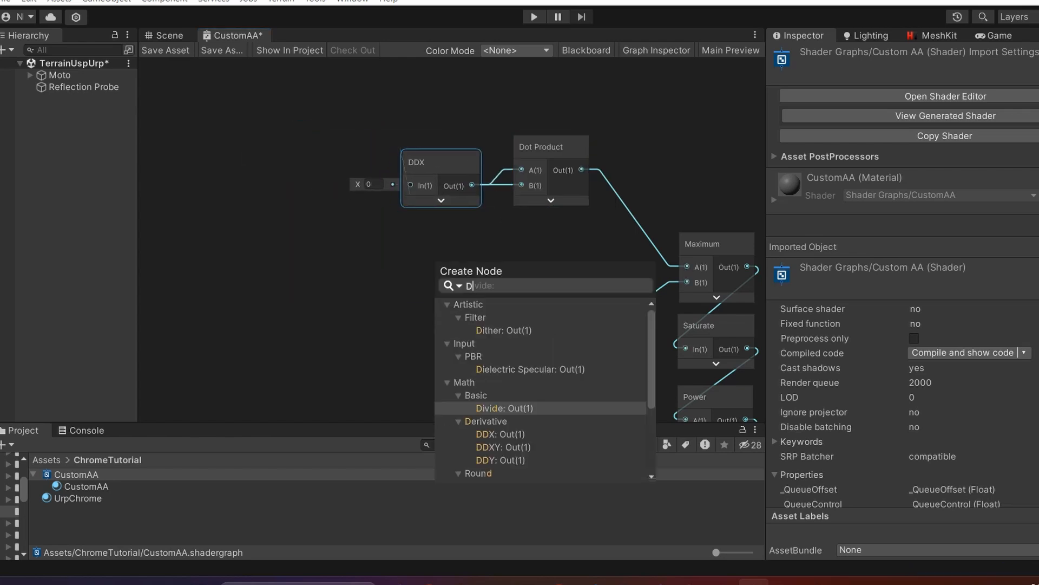
{"action": "left_click", "coordinate": [493, 434]}
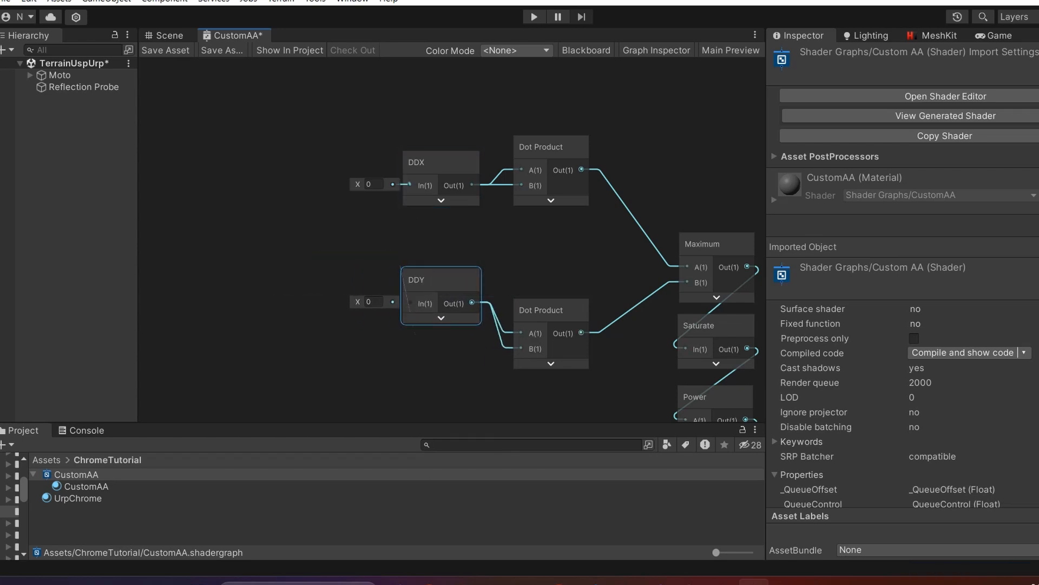
{"action": "type", "text": "No"}
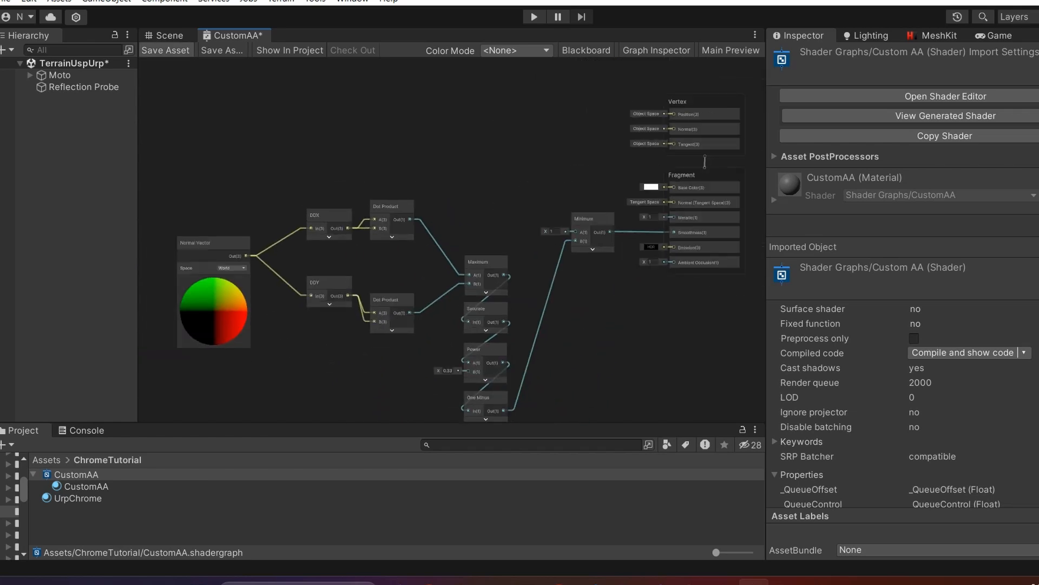
- Save the CustomAA shader graph asset and return to the motorcycle scene
{"action": "left_click", "coordinate": [164, 50]}
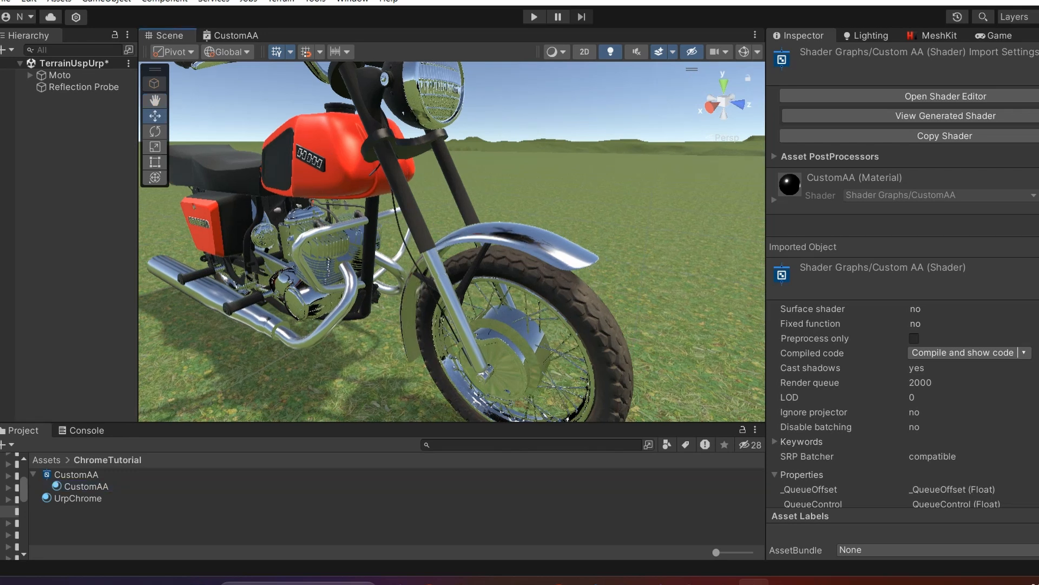
- Correct the Power node's B exponent to 0.33 in CustomAA and start Play mode
{"action": "left_click", "coordinate": [236, 35]}
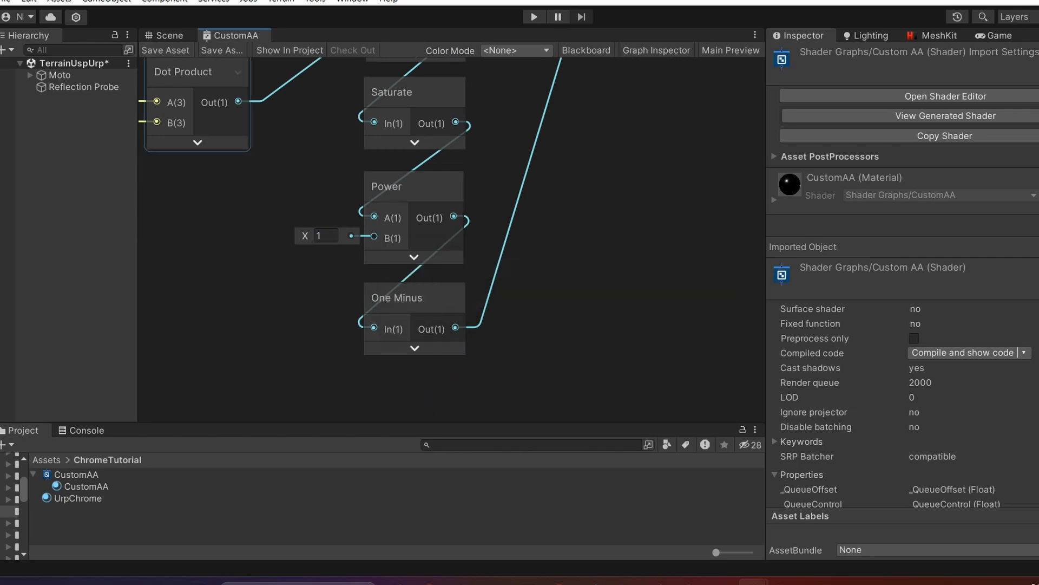
{"action": "left_click", "coordinate": [168, 34]}
{"action": "type", "text": "0.33"}
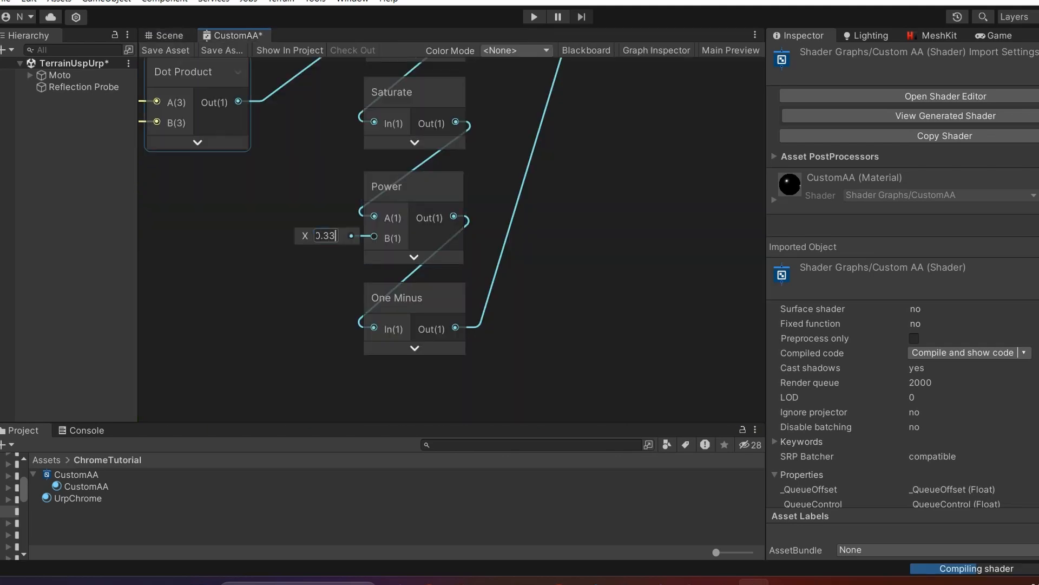
{"action": "left_click", "coordinate": [533, 16]}
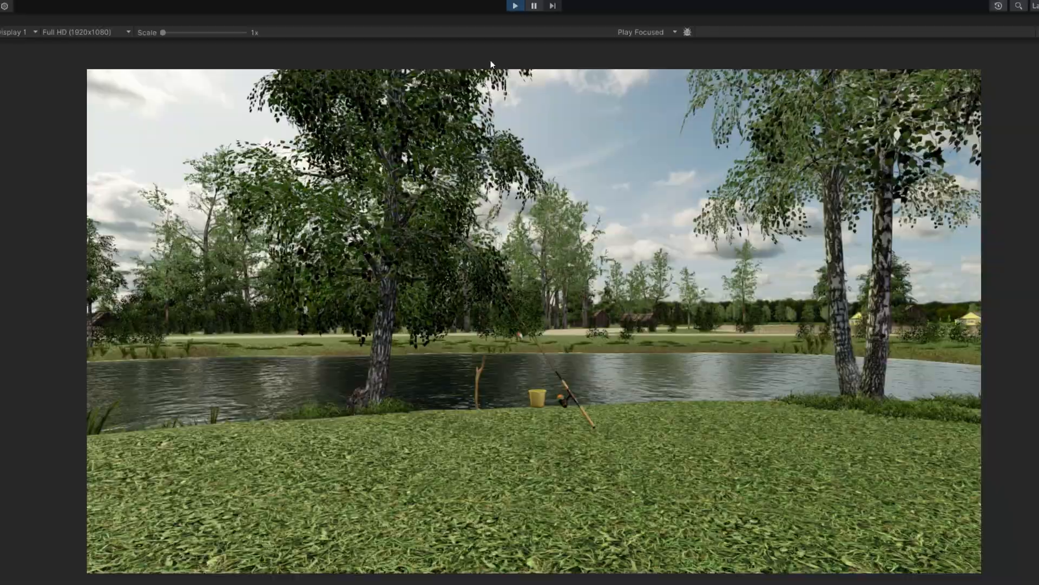